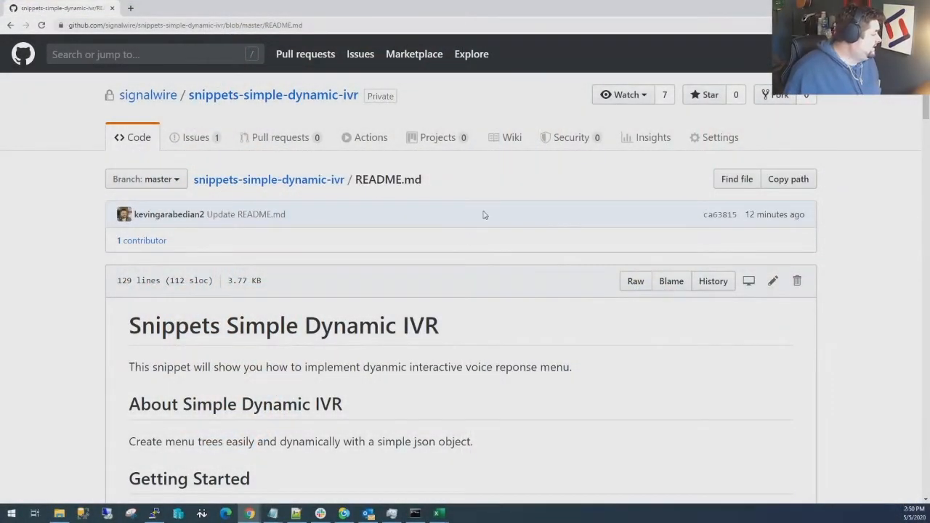
mouse_move(244, 244)
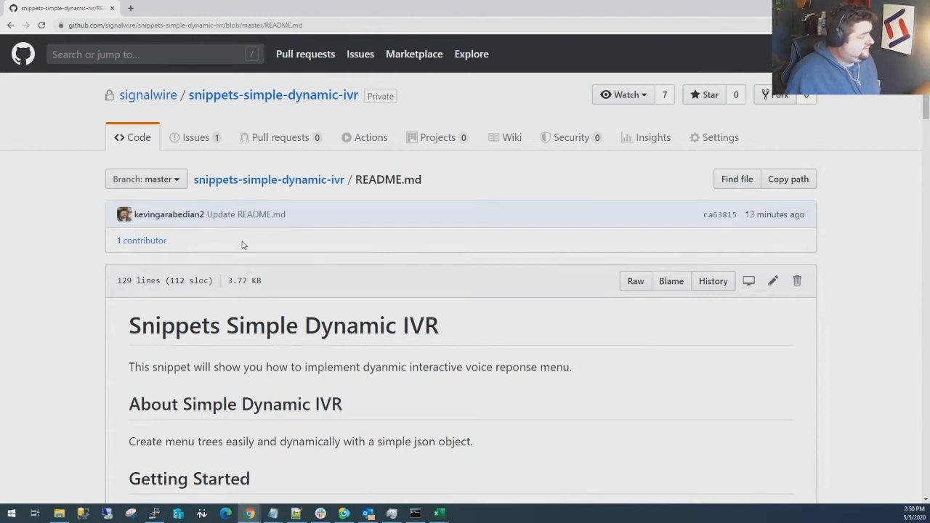
Scroll the snippets-simple-dynamic-ivr README past the intro to the Getting Started requirements.
scroll(down, 3)
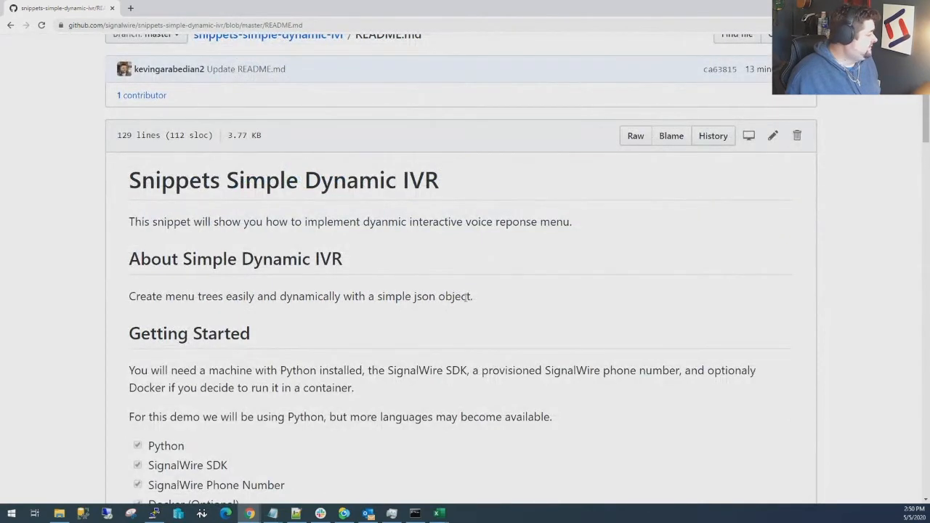
scroll(down, 3)
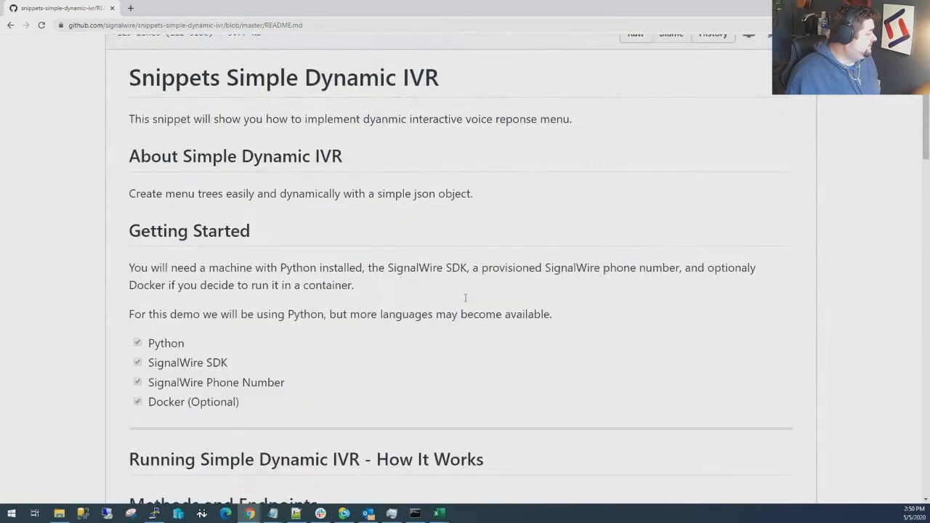
scroll(down, 3)
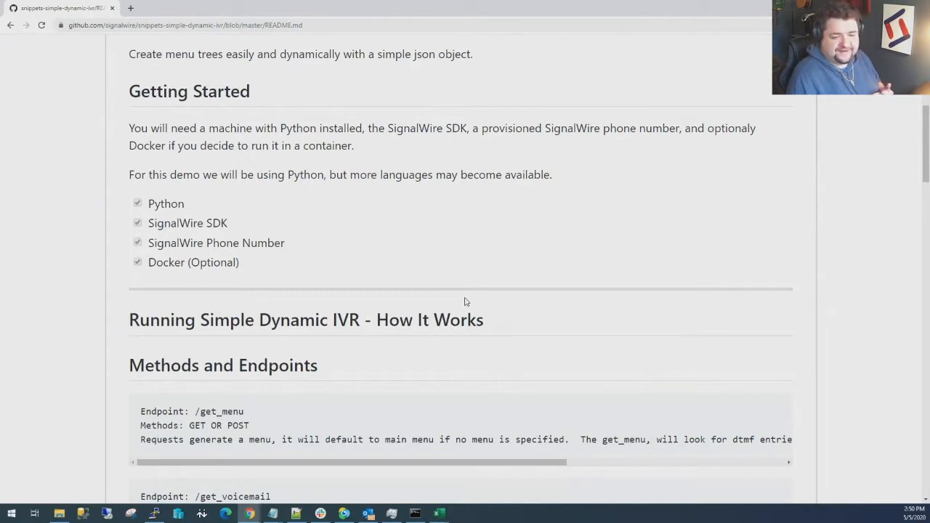
mouse_move(424, 279)
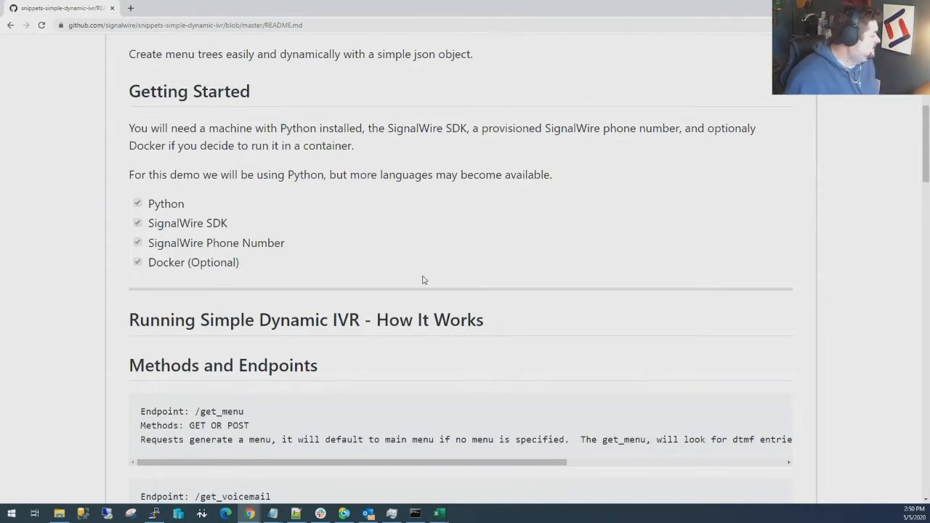
Scroll to show the /get_menu and /get_voicemail endpoint blocks, accepting GET or POST.
scroll(down, 3)
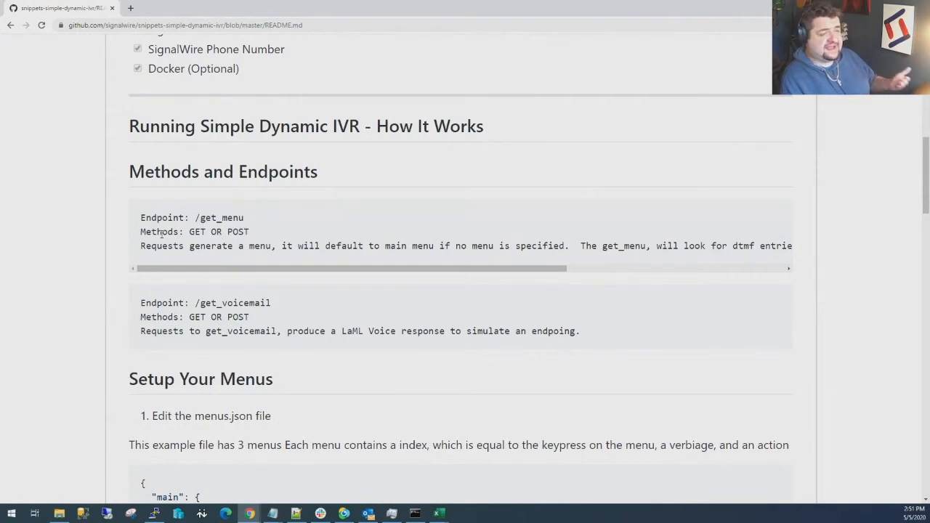
mouse_move(211, 269)
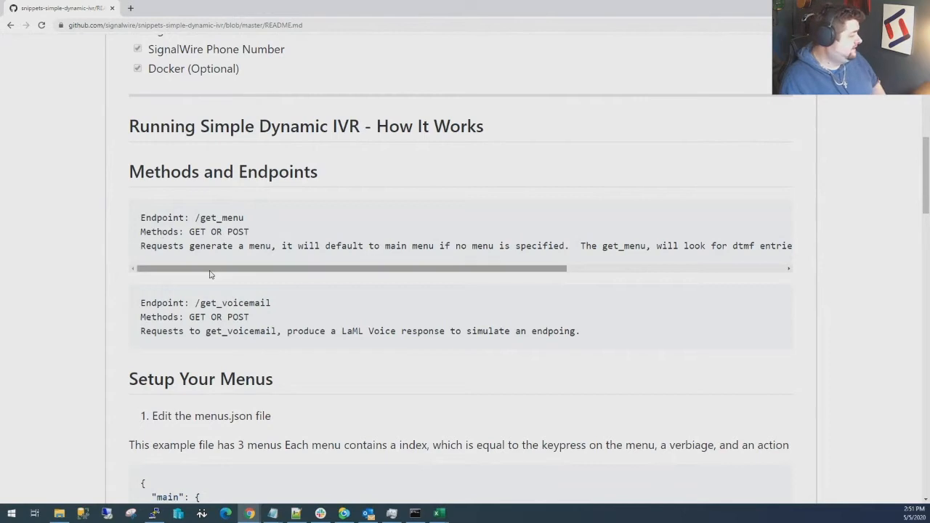
mouse_move(126, 320)
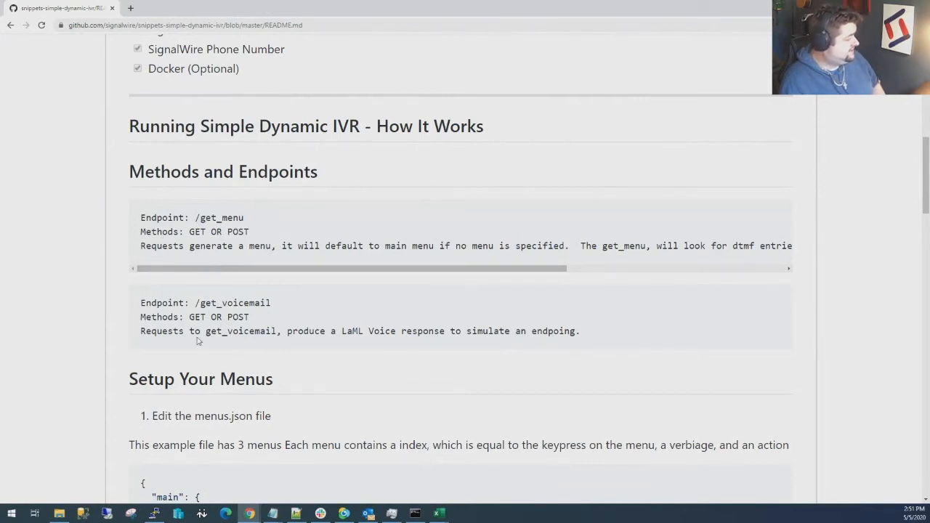
mouse_move(366, 348)
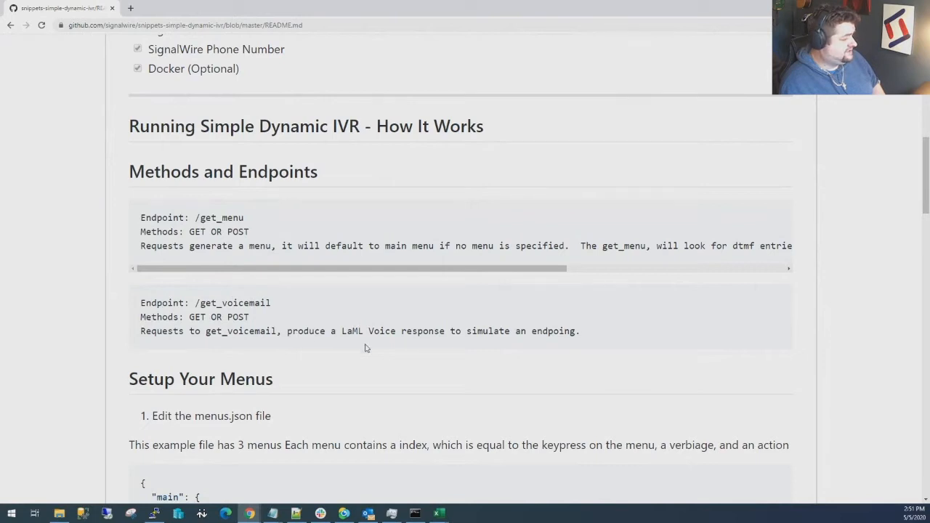
mouse_move(386, 383)
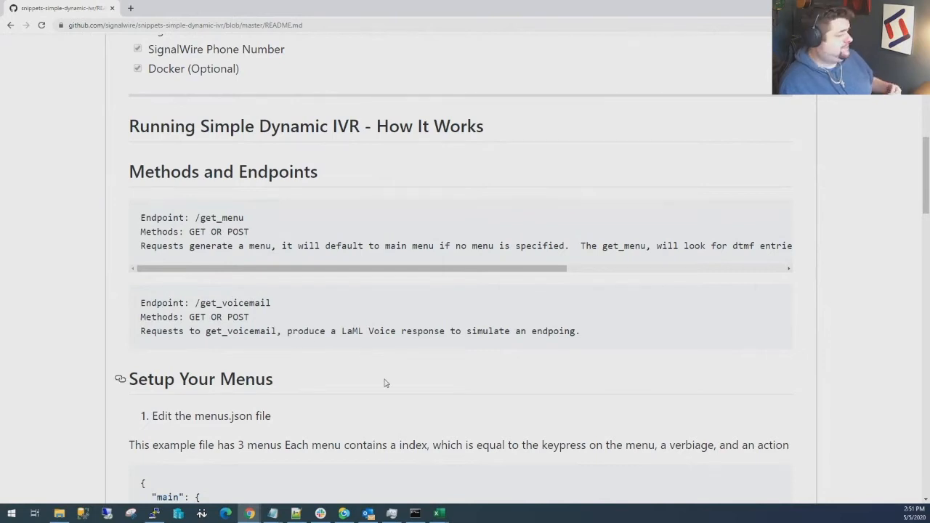
Scroll to Setup Your Menus and its menus.json sample with main, sales and tech menus.
scroll(down, 3)
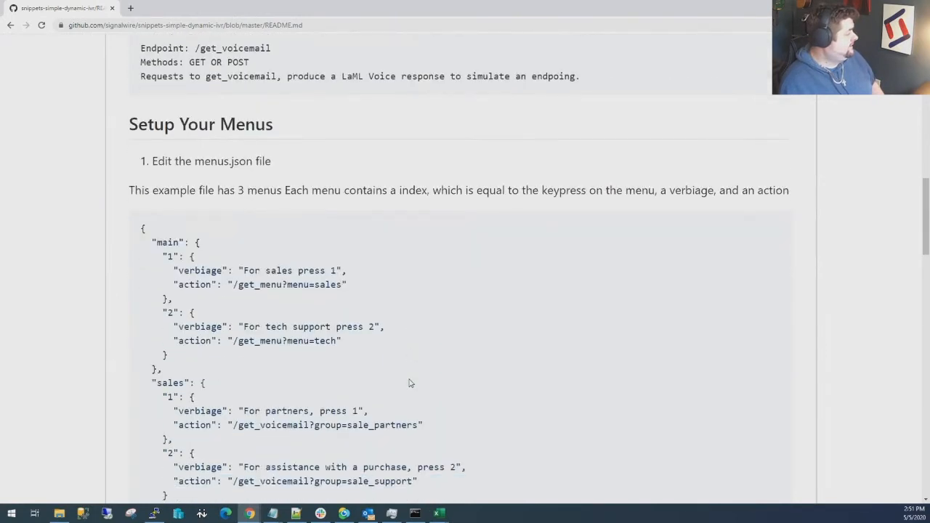
scroll(down, 3)
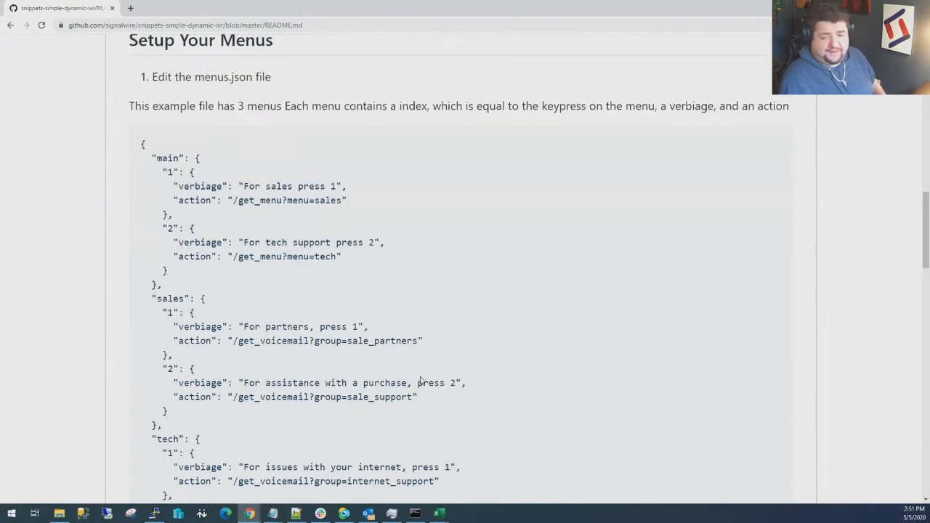
mouse_move(410, 377)
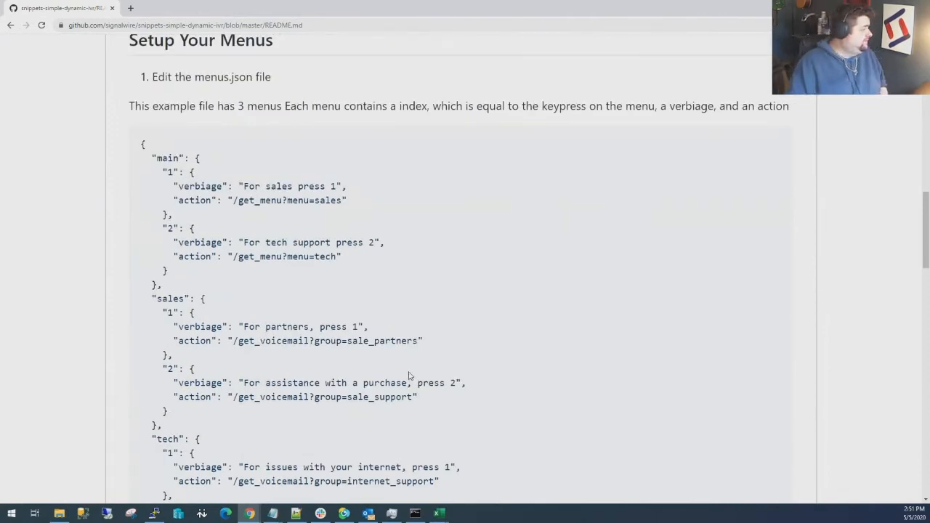
mouse_move(275, 92)
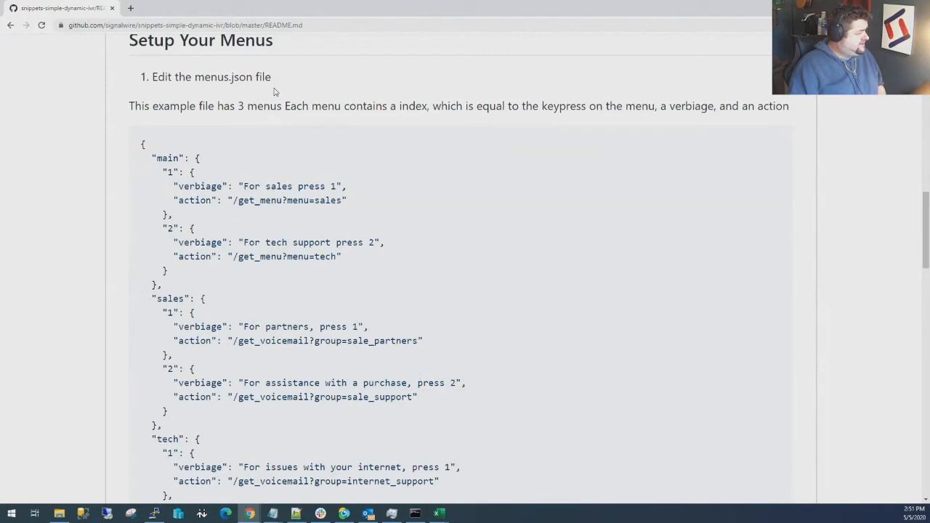
scroll(down, 3)
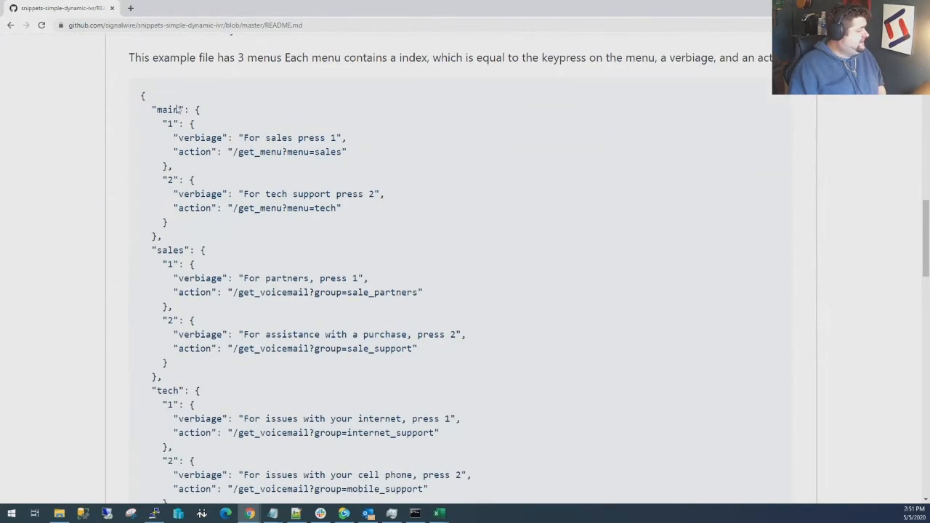
mouse_move(507, 449)
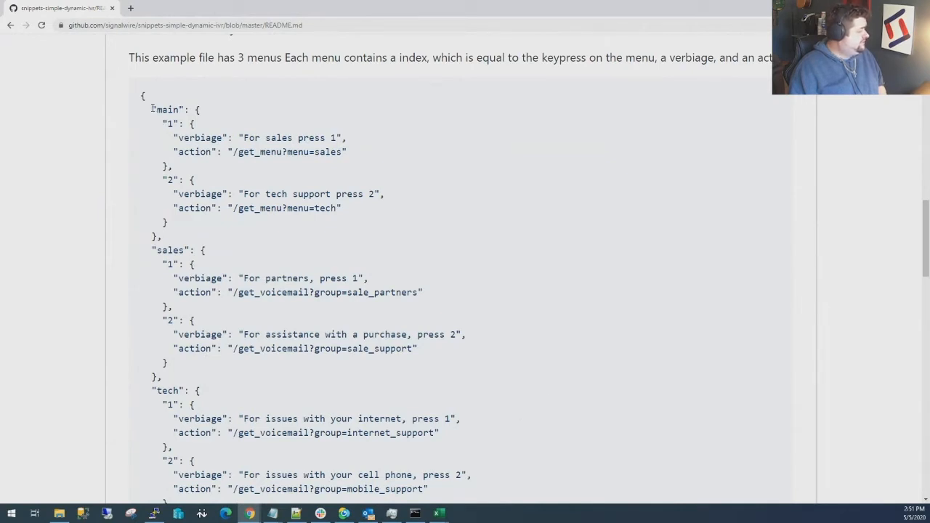
Highlight the main, sales and tech keys, an option index and action path, then scroll.
double_click(167, 109)
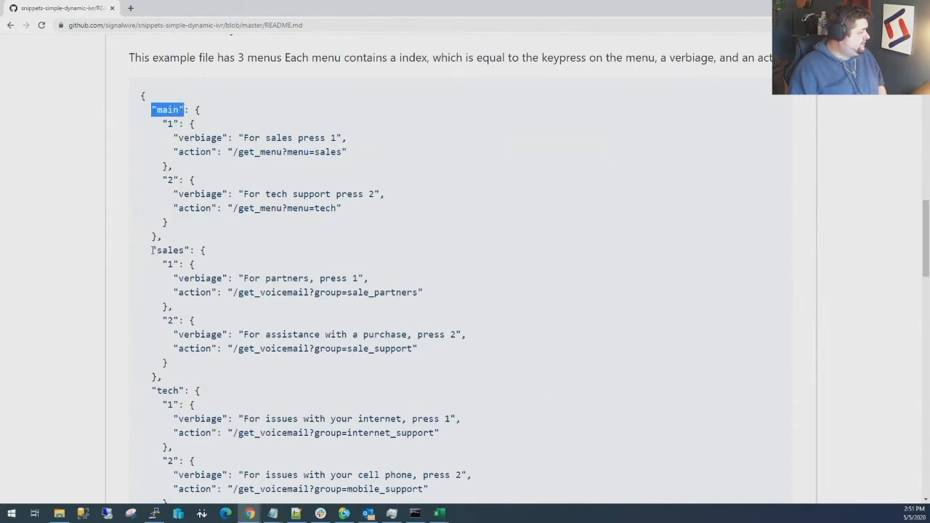
double_click(170, 249)
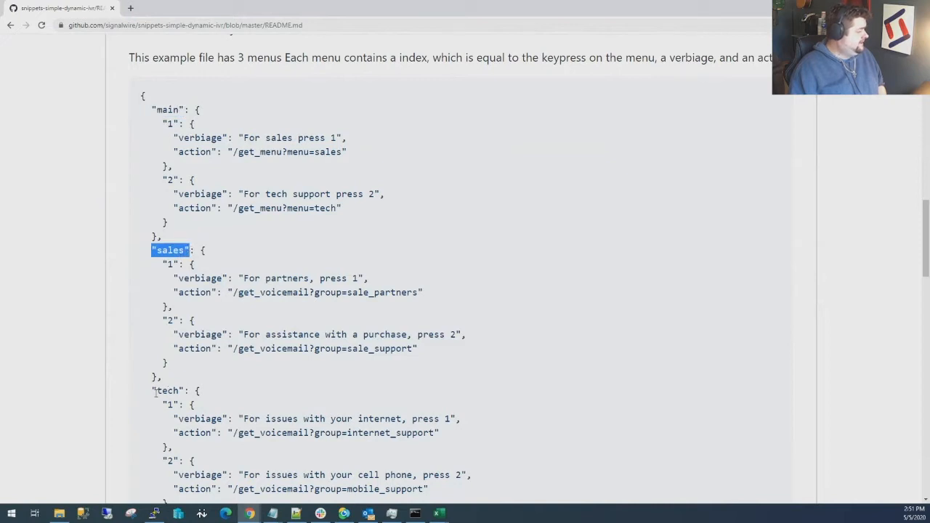
double_click(167, 391)
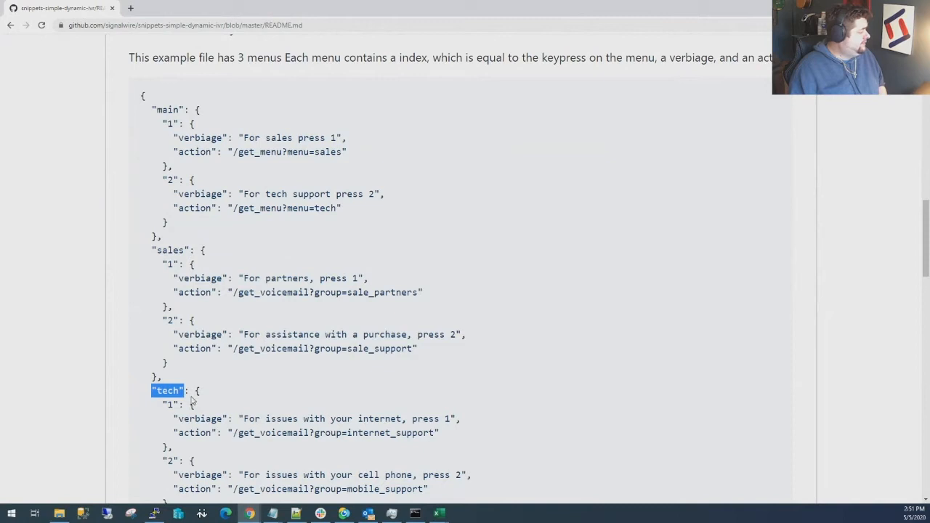
mouse_move(226, 407)
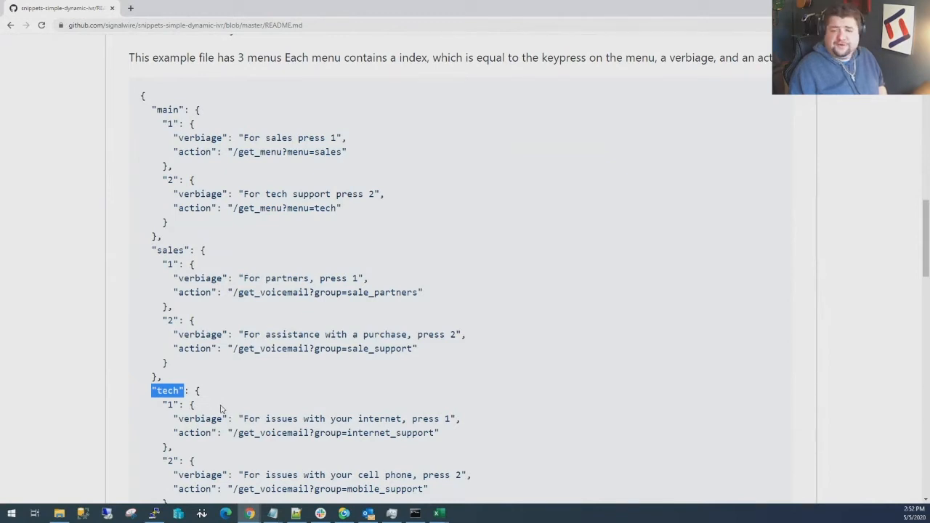
mouse_move(129, 189)
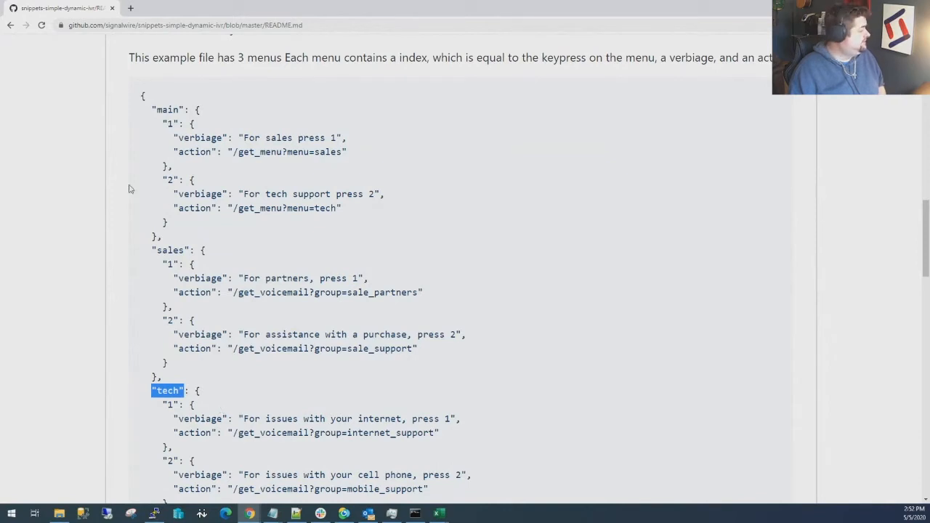
mouse_move(180, 133)
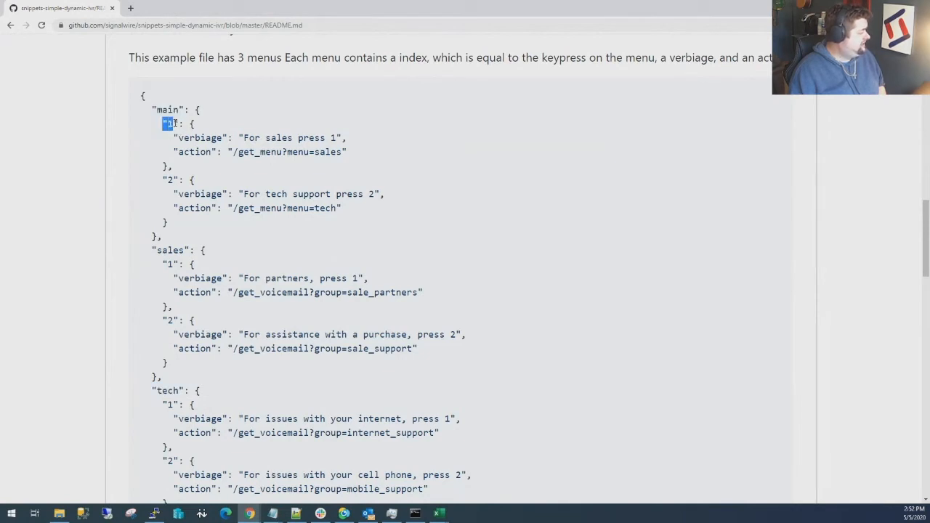
double_click(169, 180)
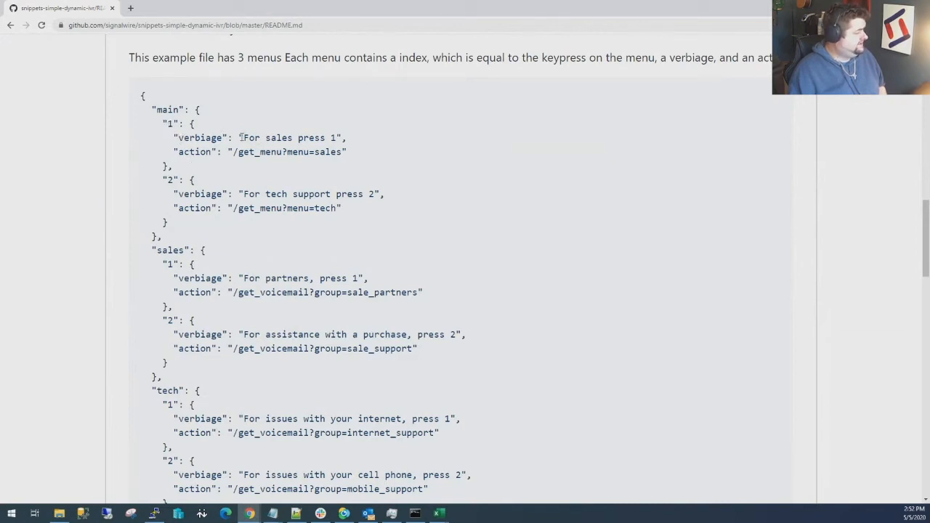
double_click(289, 137)
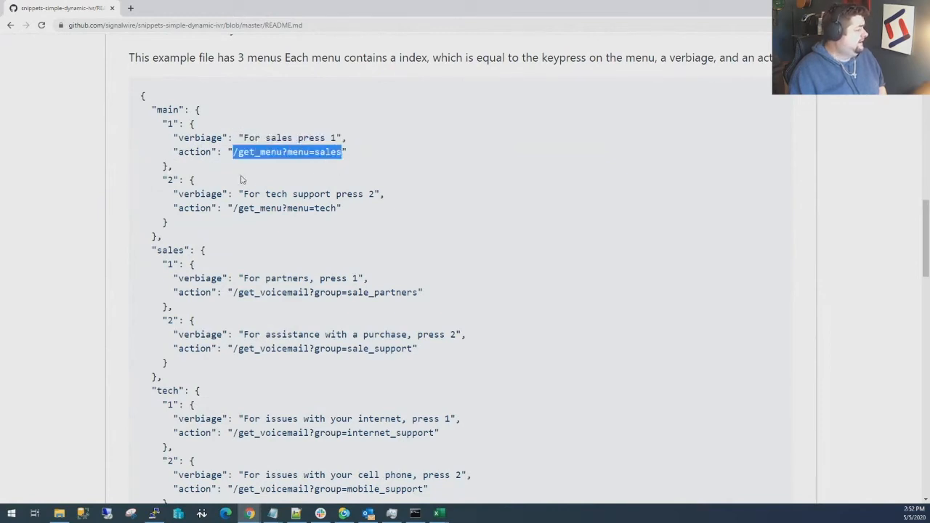
mouse_move(192, 156)
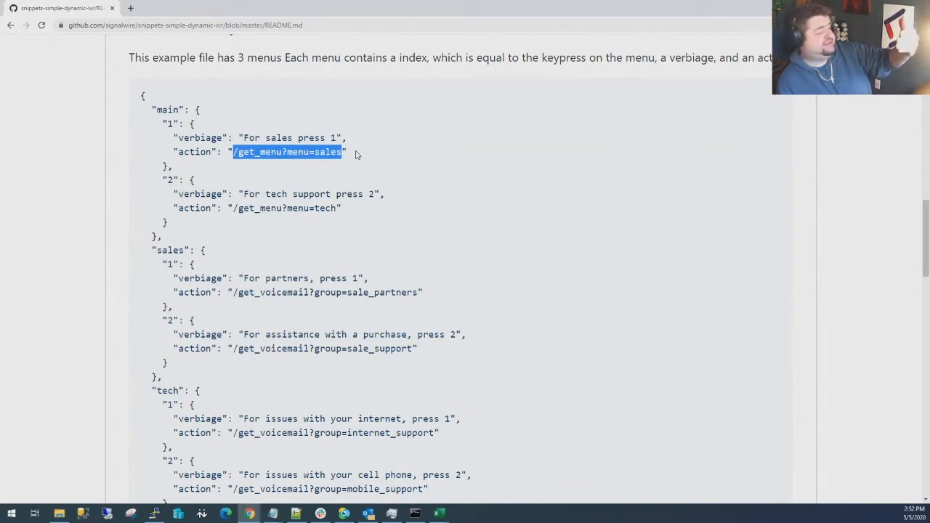
double_click(168, 250)
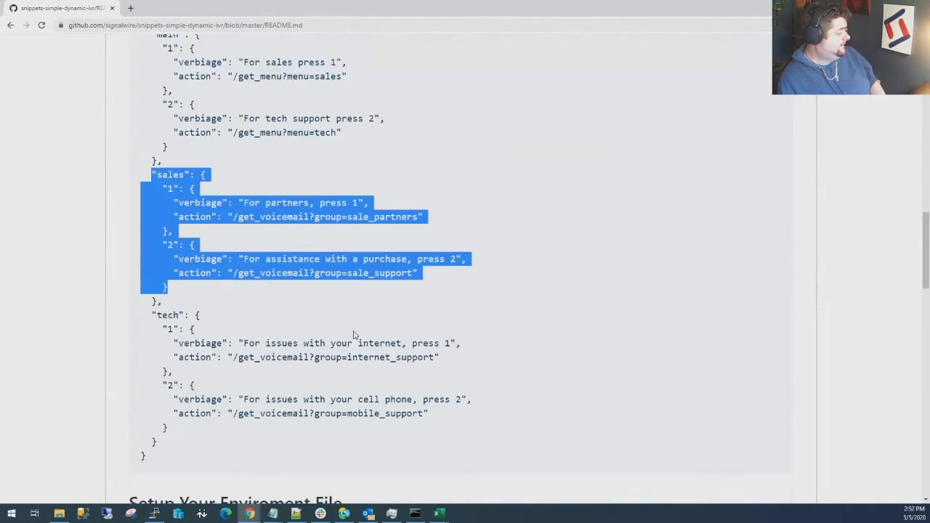
scroll(down, 3)
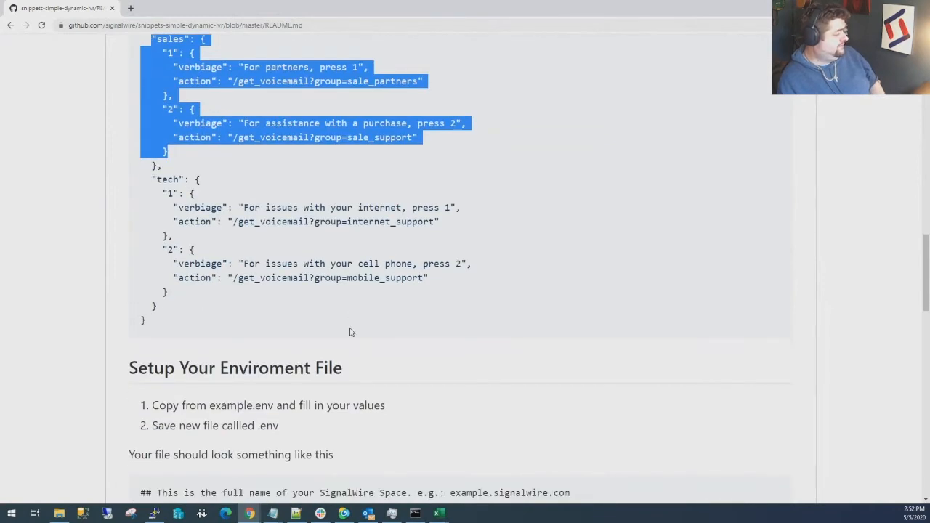
Scroll past the sample .env file to the Build and Run on Docker steps.
scroll(down, 3)
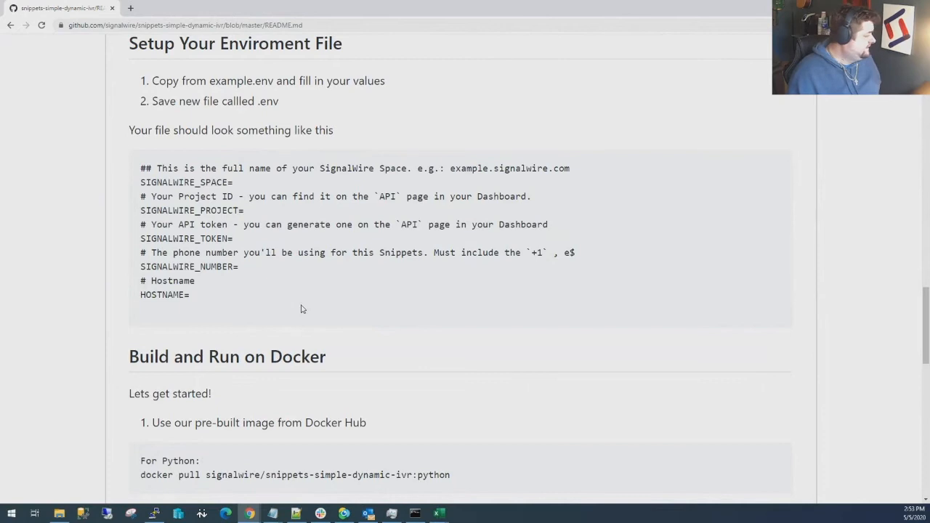
scroll(down, 3)
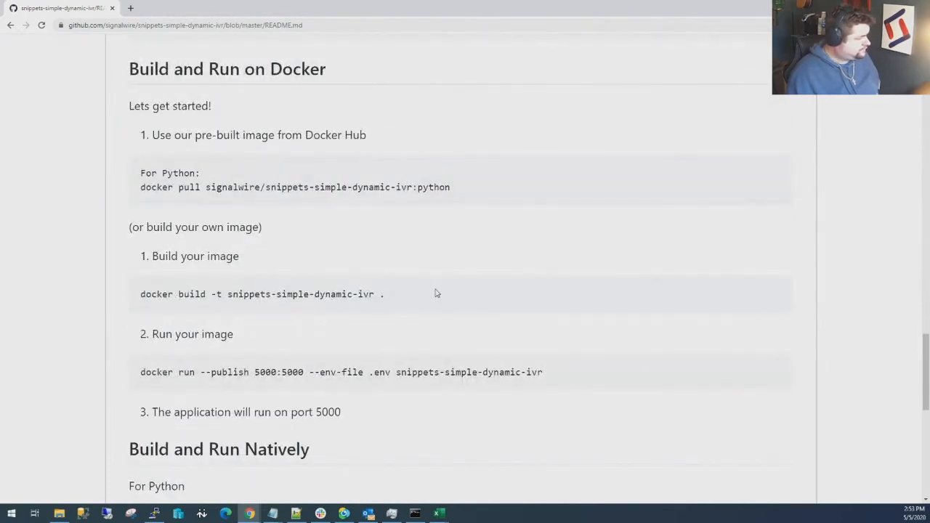
mouse_move(295, 171)
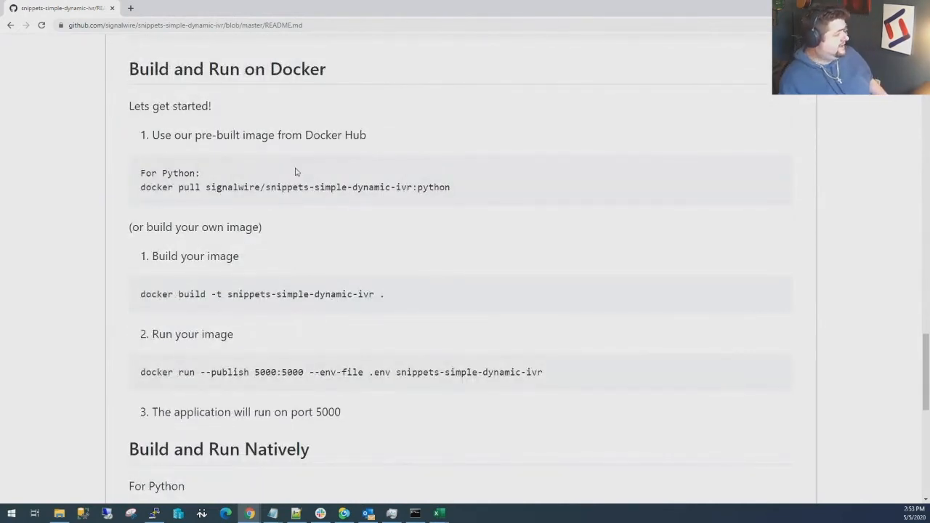
mouse_move(385, 425)
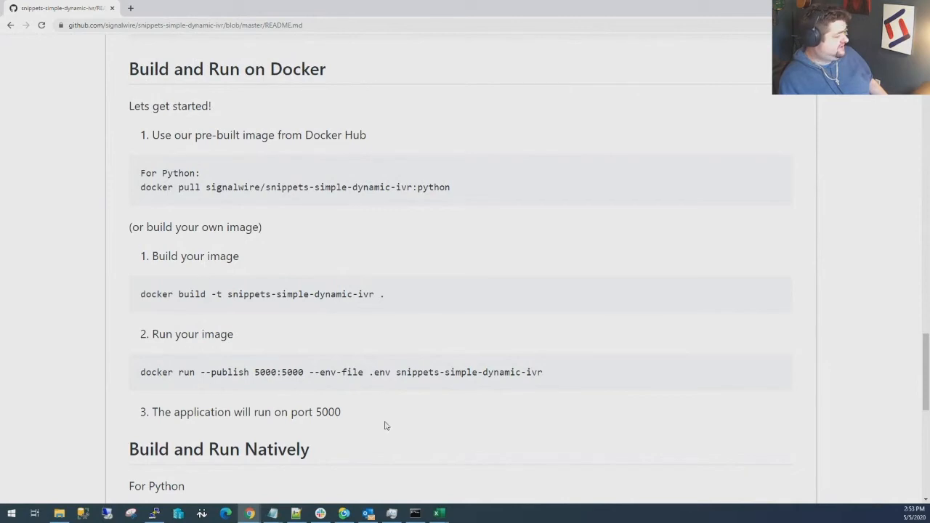
Scroll through Build and Run Natively to the More Documentation and Support sections.
scroll(down, 3)
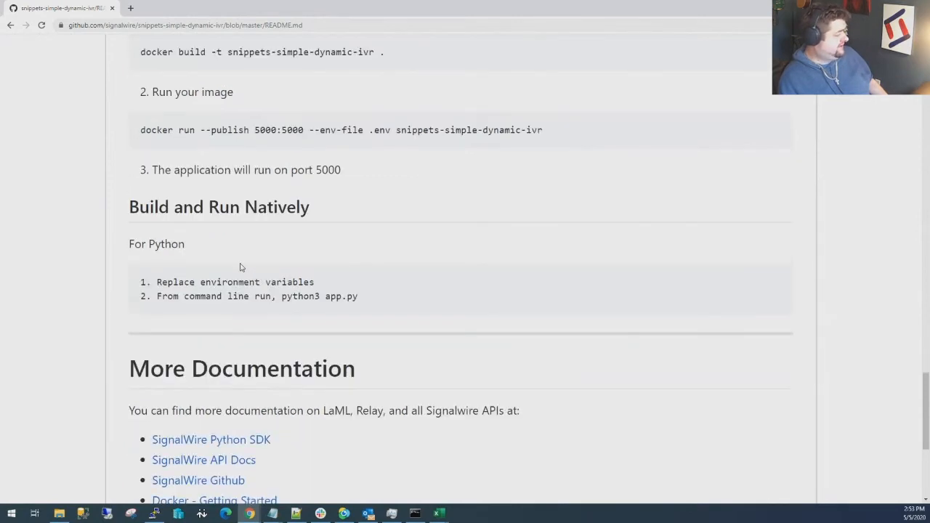
scroll(down, 3)
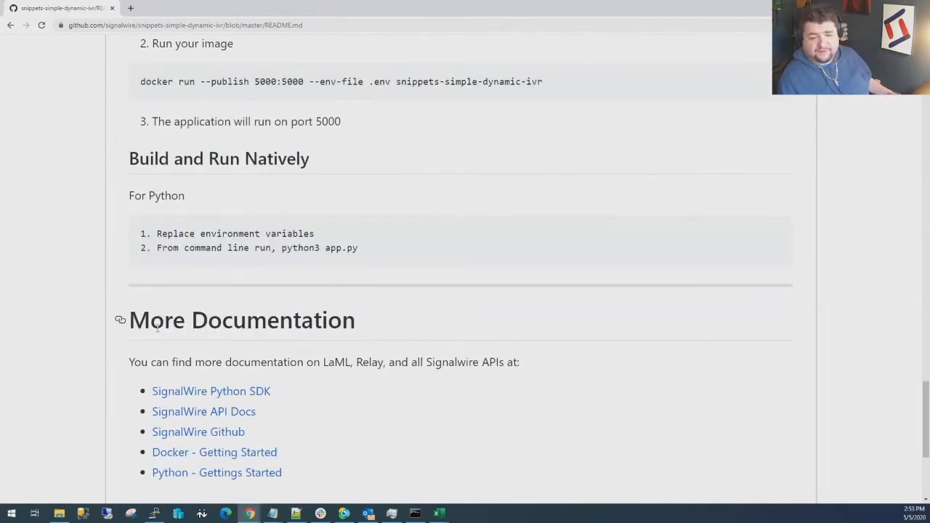
scroll(down, 3)
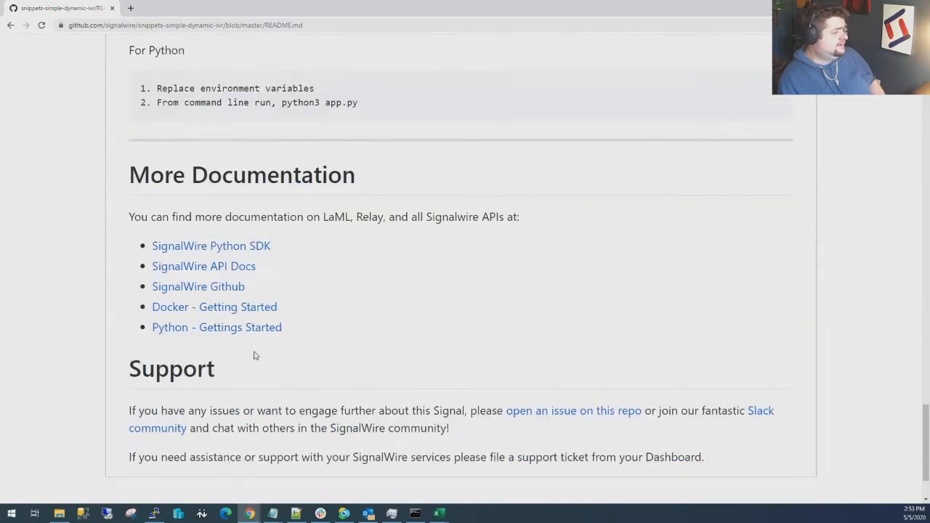